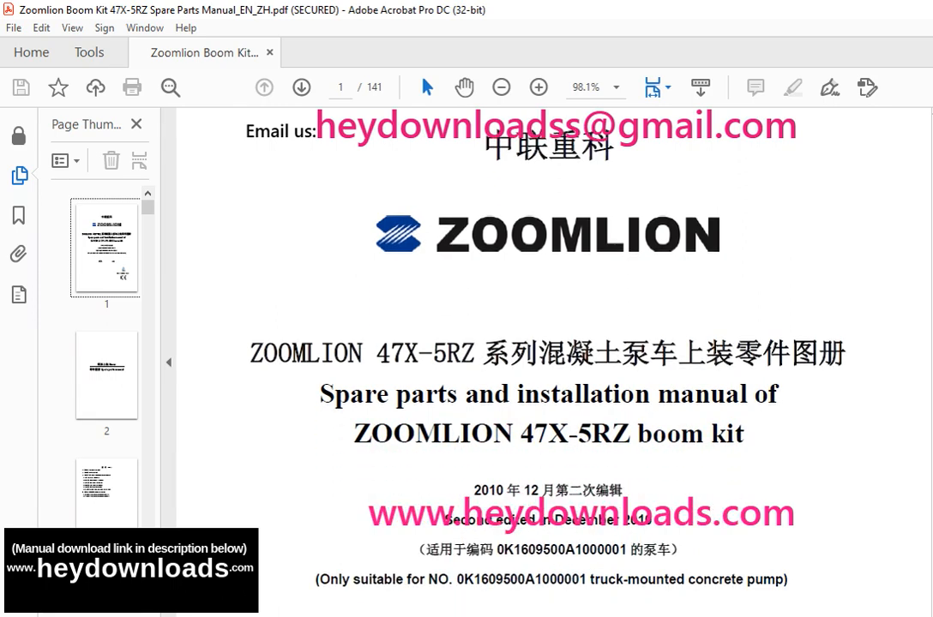
scroll(down, 3)
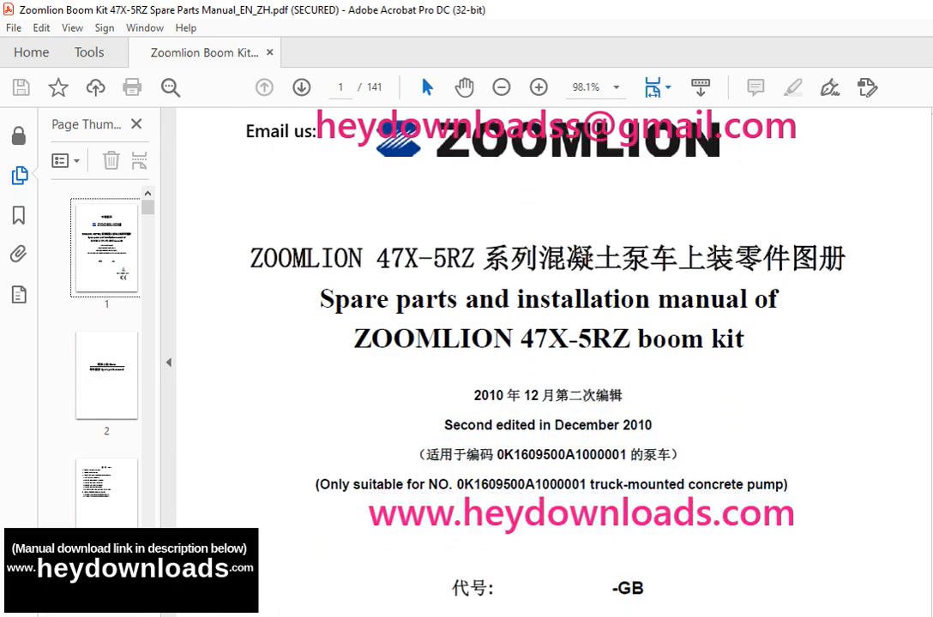
scroll(down, 3)
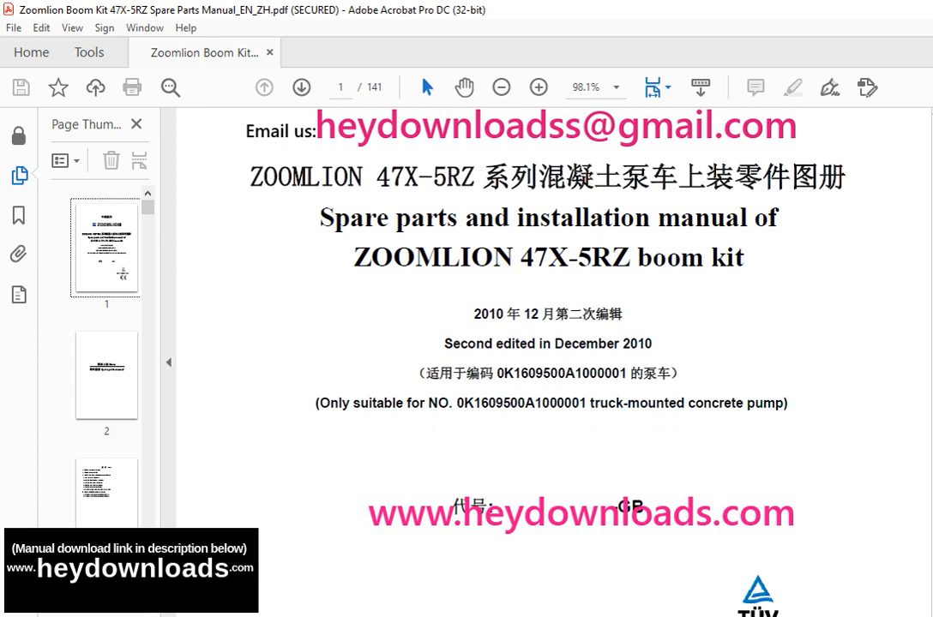
scroll(down, 3)
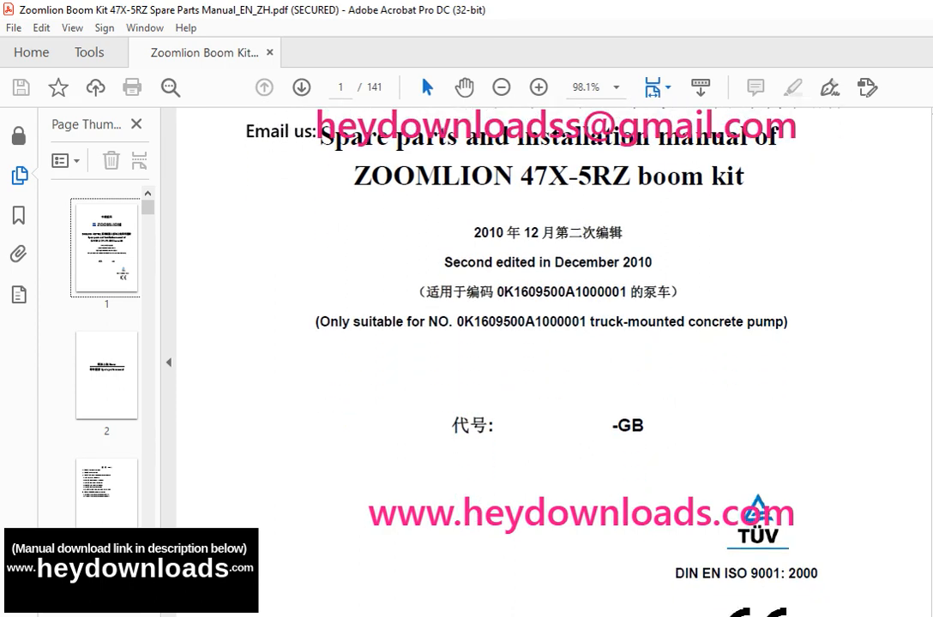
scroll(down, 3)
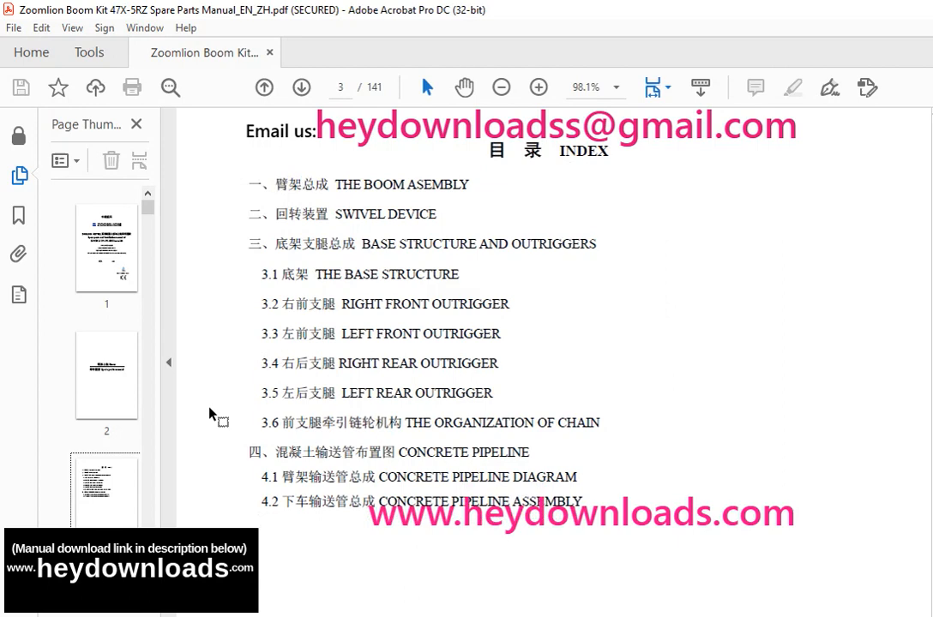
scroll(down, 3)
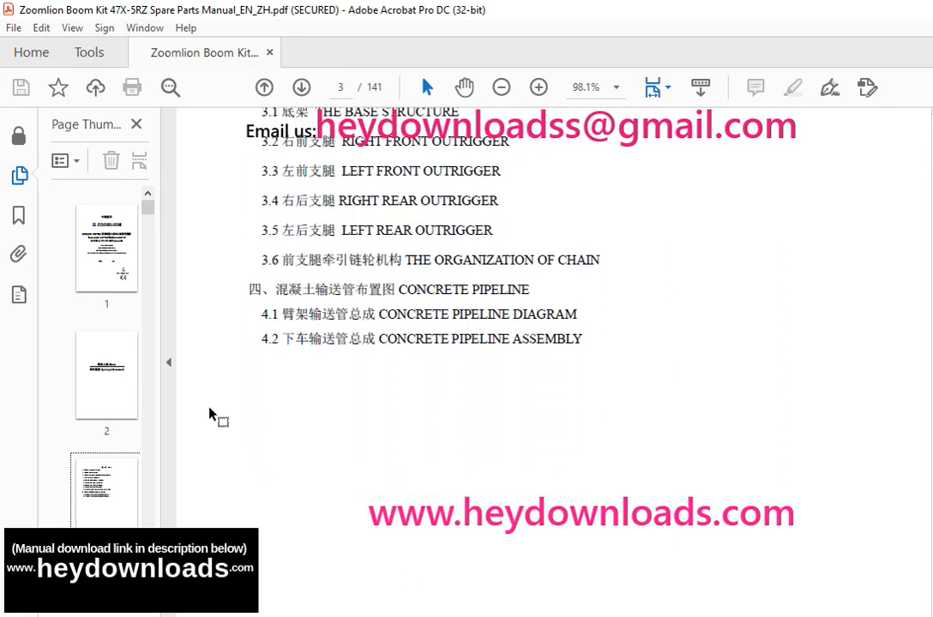
scroll(down, 3)
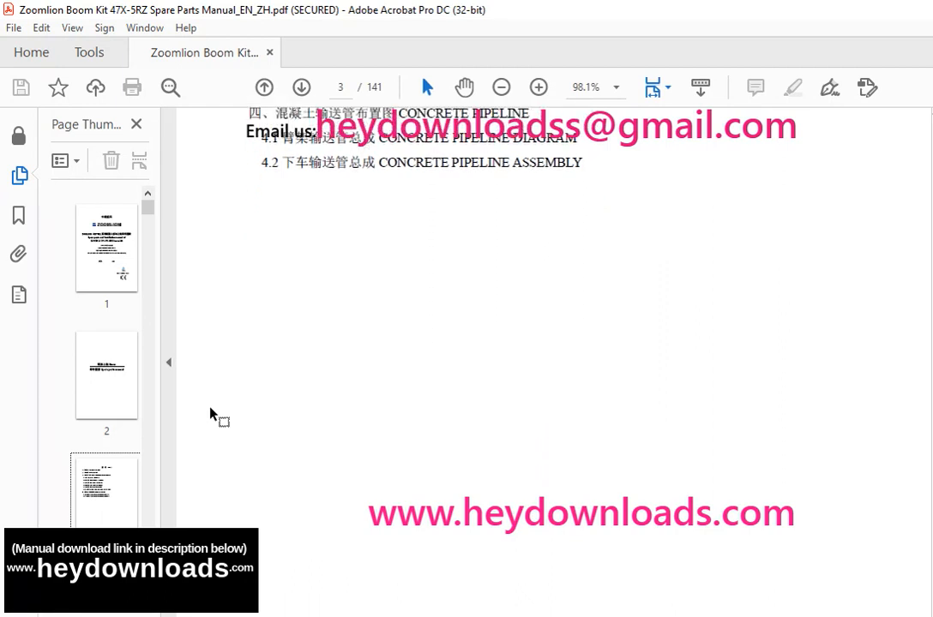
scroll(up, 3)
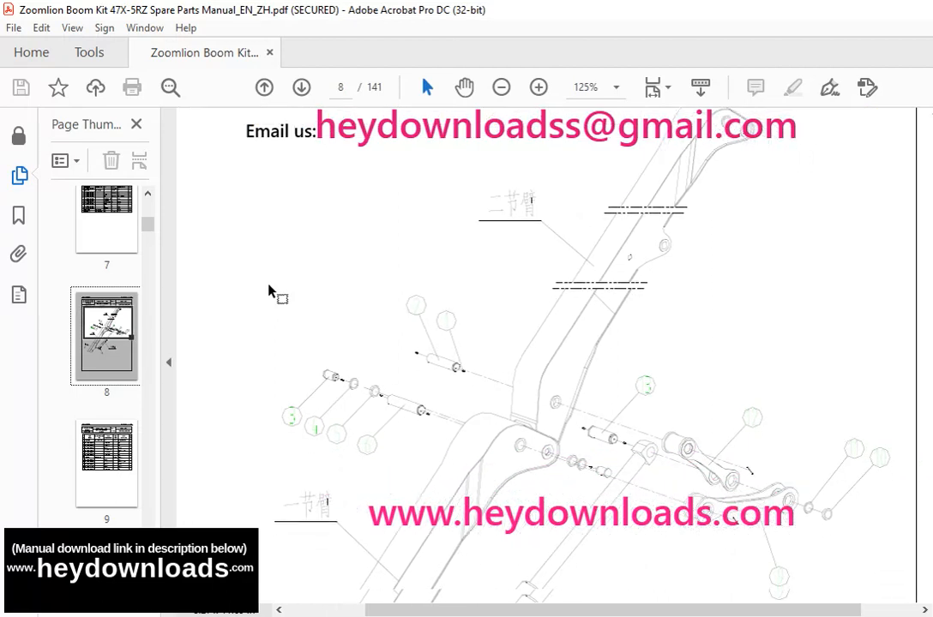
scroll(down, 3)
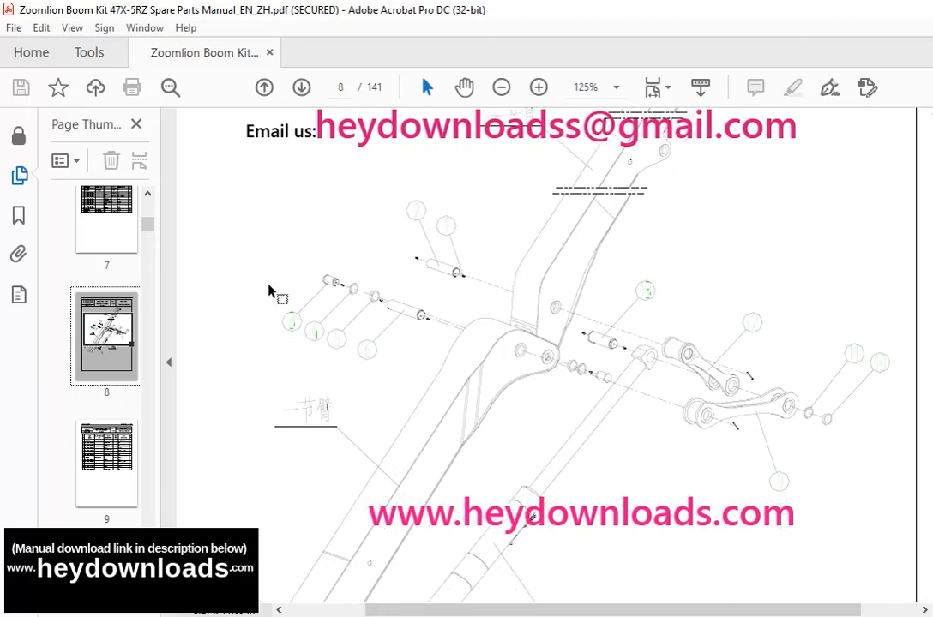
scroll(down, 3)
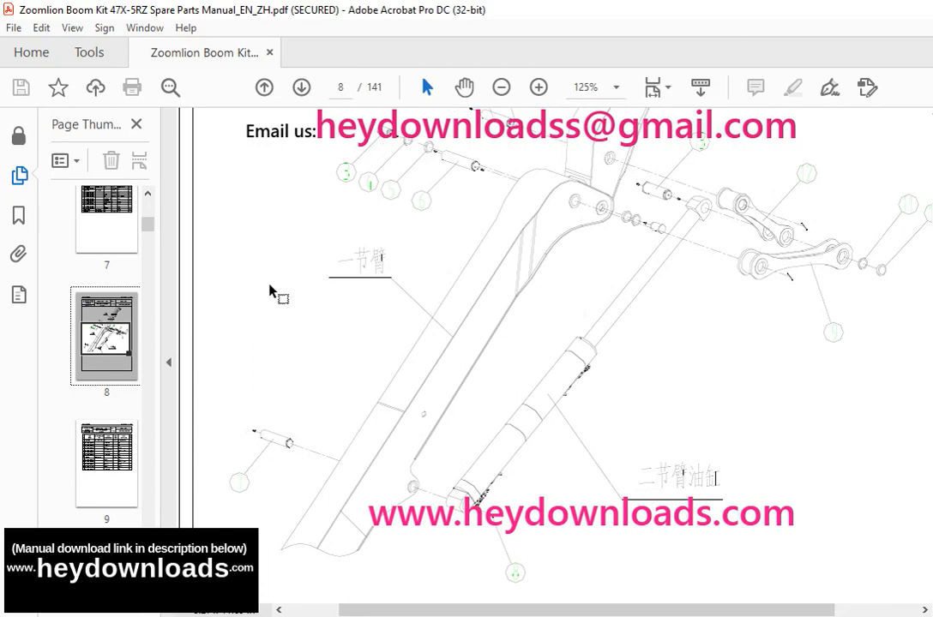
scroll(down, 3)
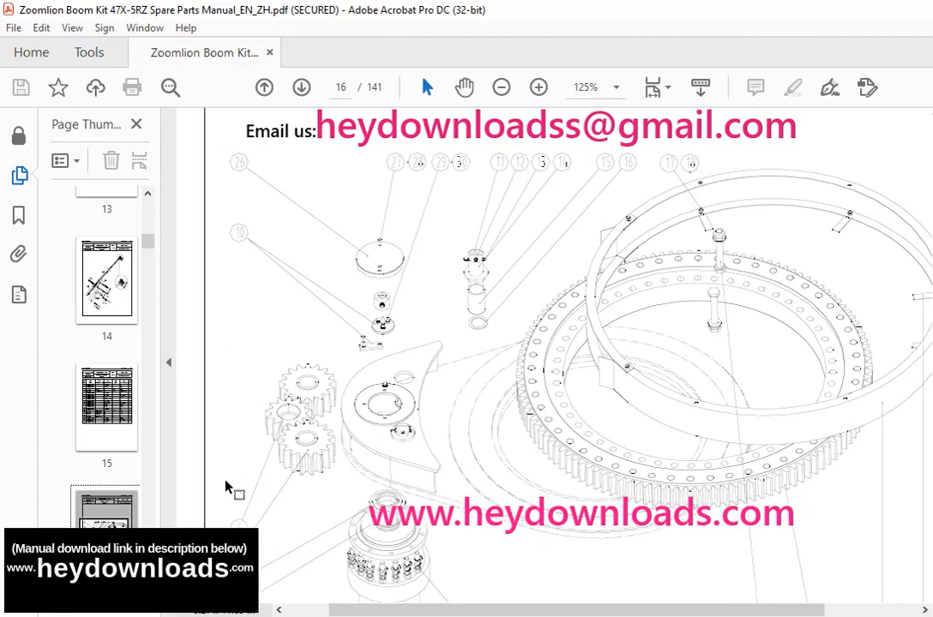
scroll(down, 3)
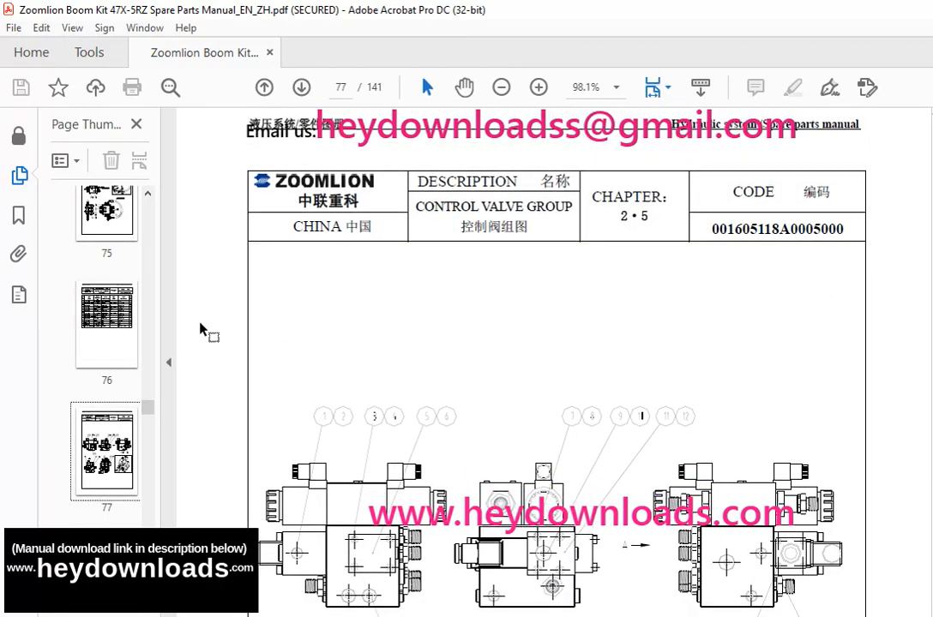
scroll(down, 3)
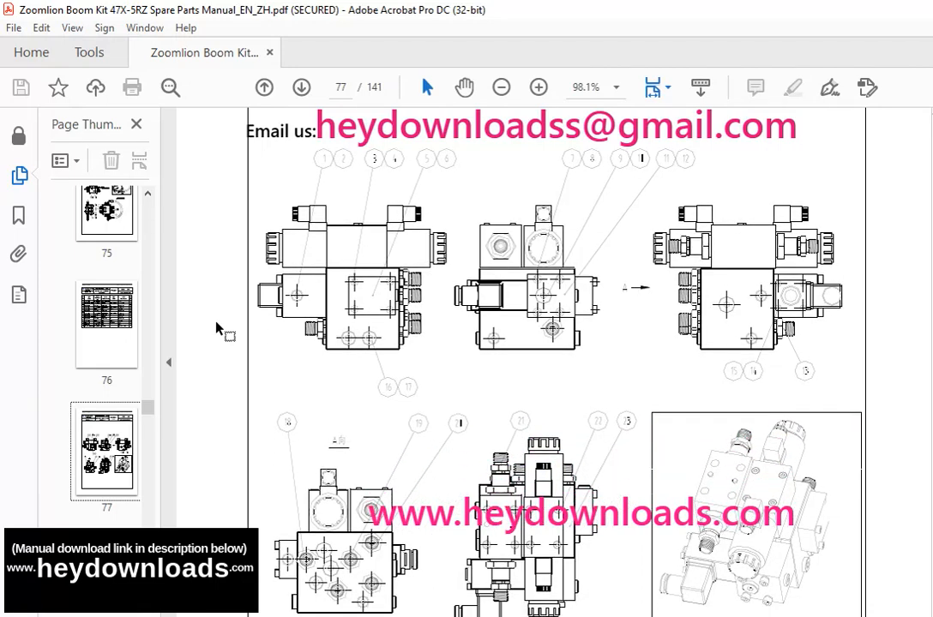
scroll(down, 3)
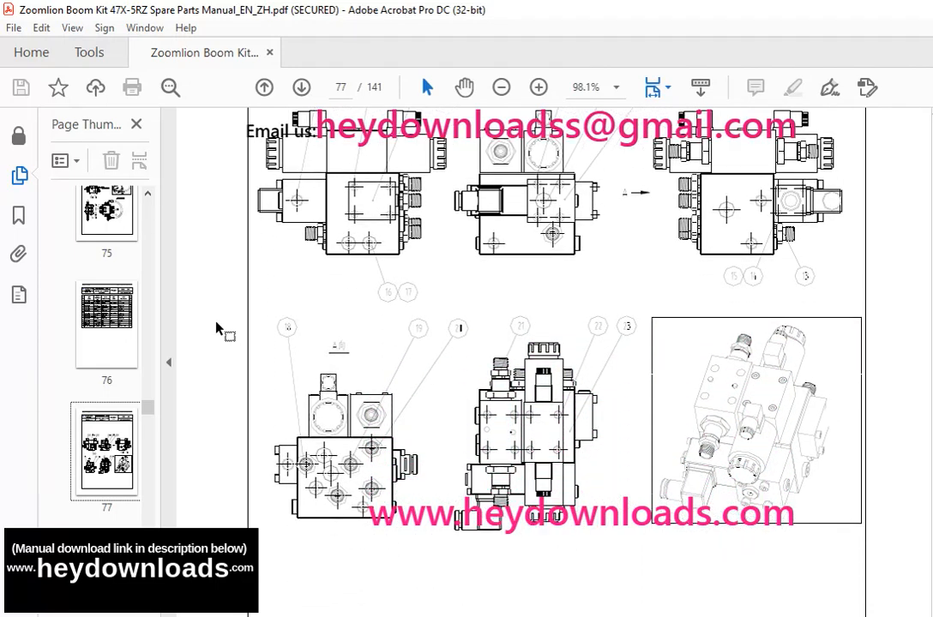
scroll(down, 3)
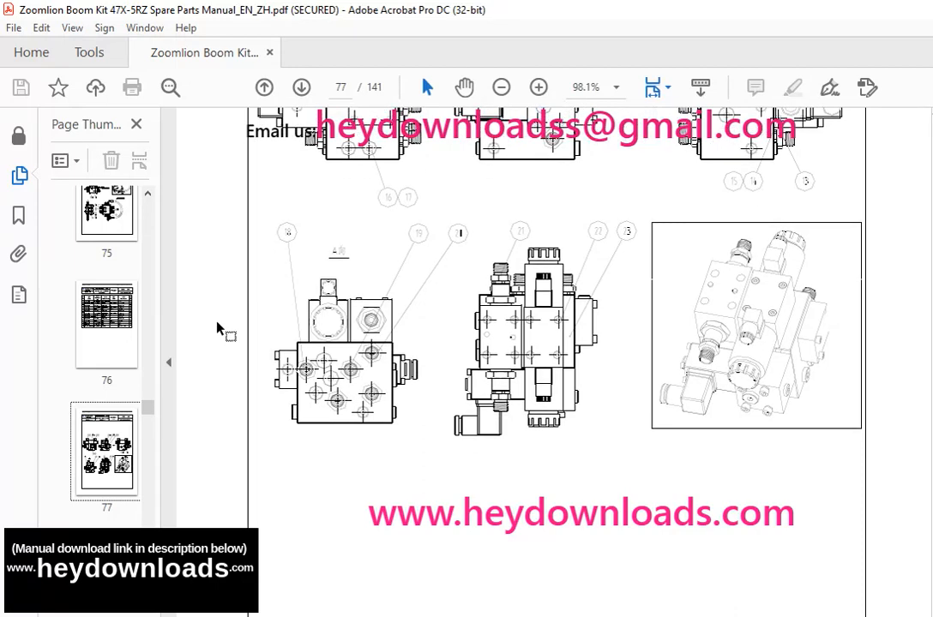